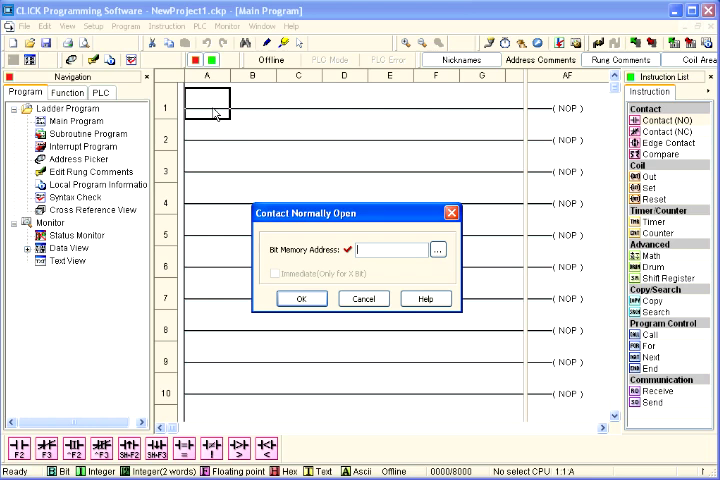
# Enter X001 as the address of rung 1's first normally open contact.
pyautogui.write('x')
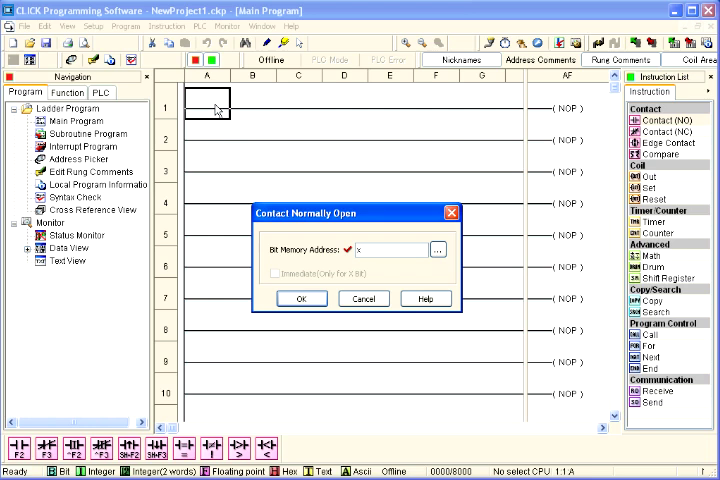
pyautogui.write('001')
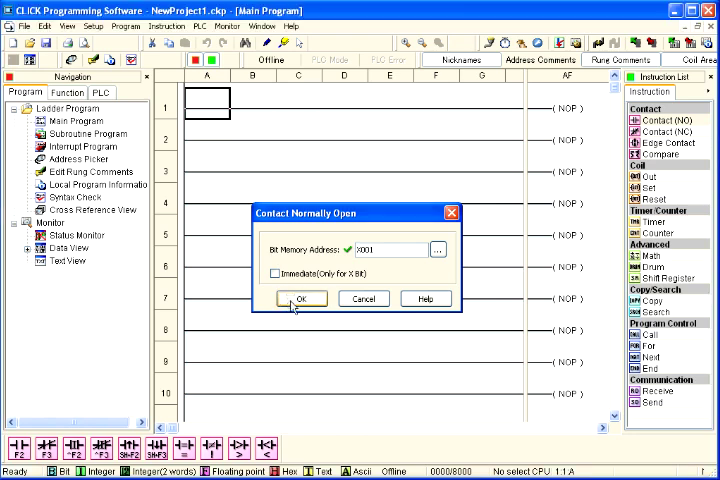
pyautogui.click(300, 298)
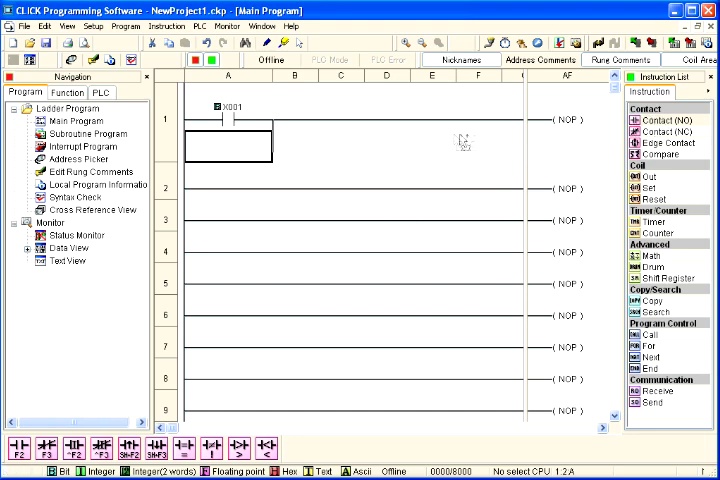
# Add contact C1 on the branch and timer T1 with a 5 sec set point.
pyautogui.doubleClick(227, 150)
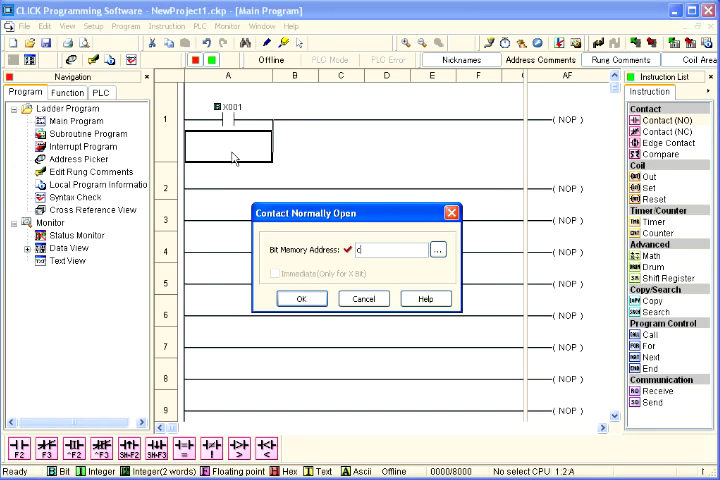
pyautogui.click(301, 298)
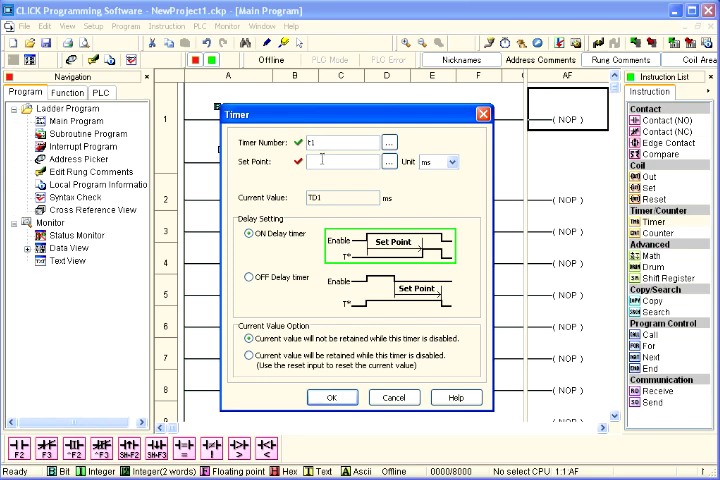
pyautogui.write('5')
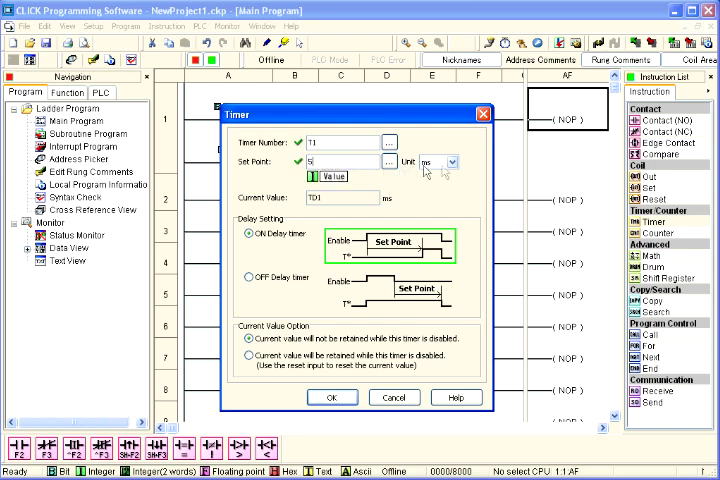
pyautogui.click(451, 162)
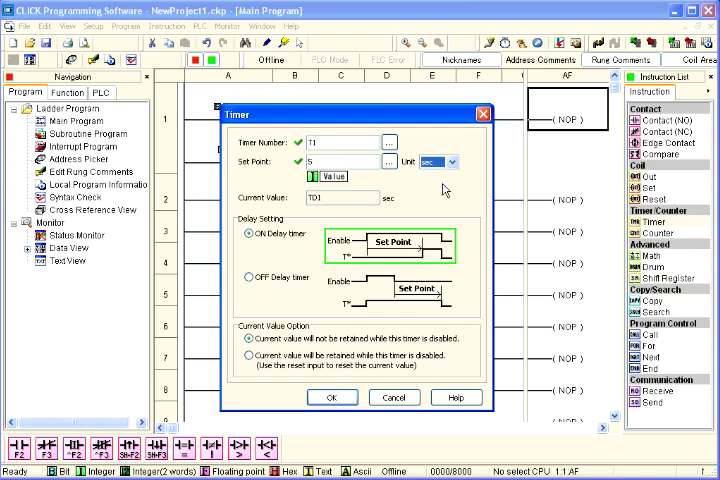
pyautogui.click(333, 397)
pyautogui.write('t1')
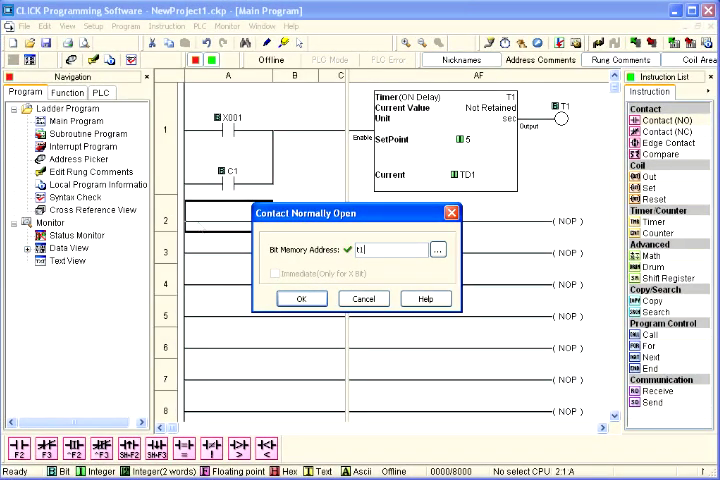
# Place a T1 normally open contact and a Y001 output coil on rung 2.
pyautogui.click(301, 298)
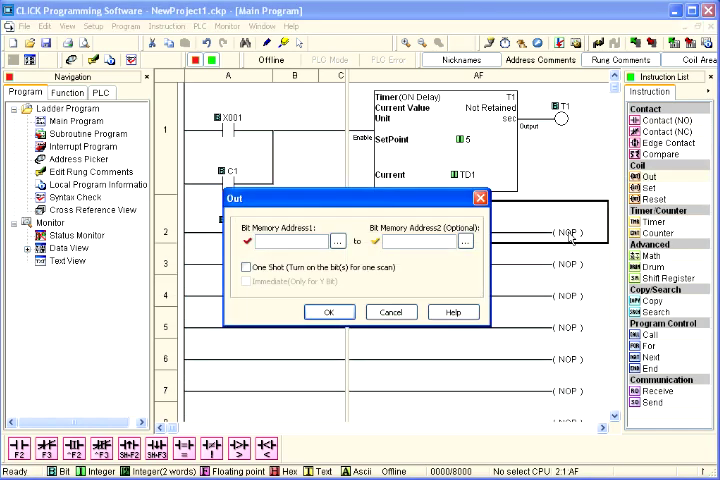
pyautogui.write('y001')
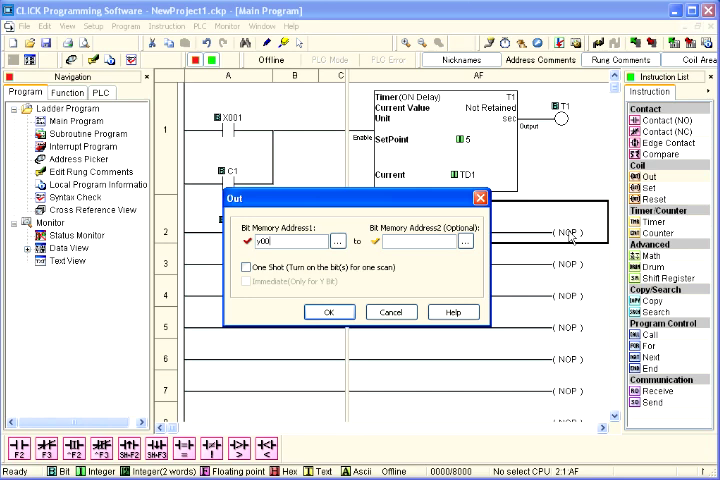
pyautogui.click(330, 312)
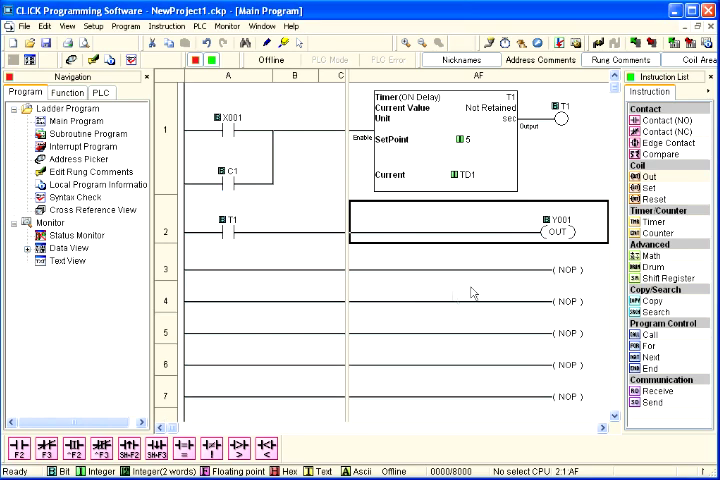